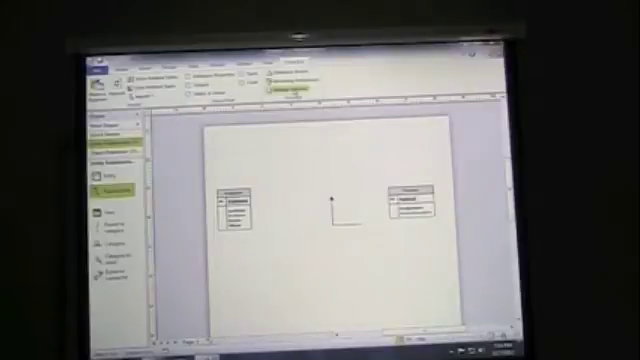
click(276, 88)
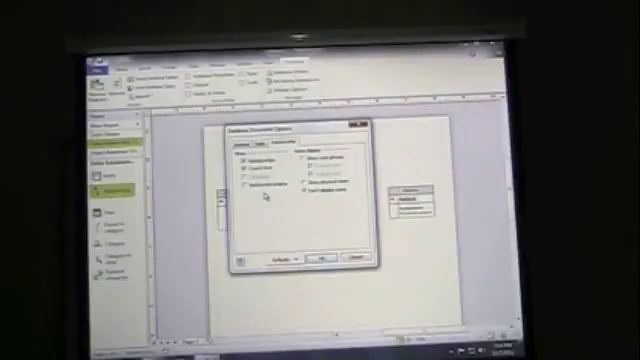
mouse_move(330, 240)
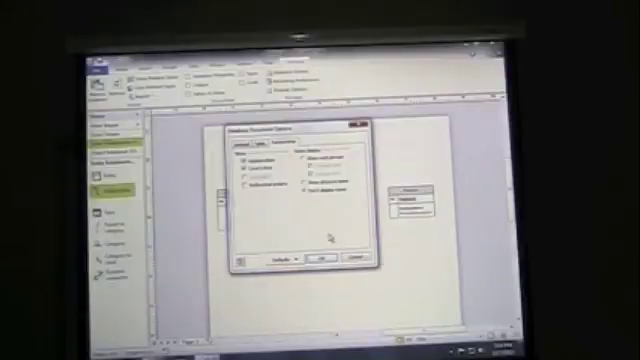
click(328, 258)
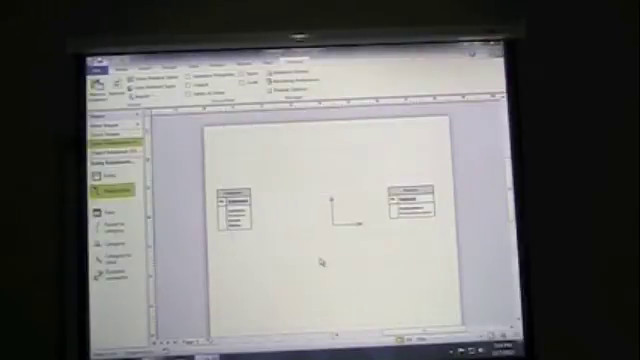